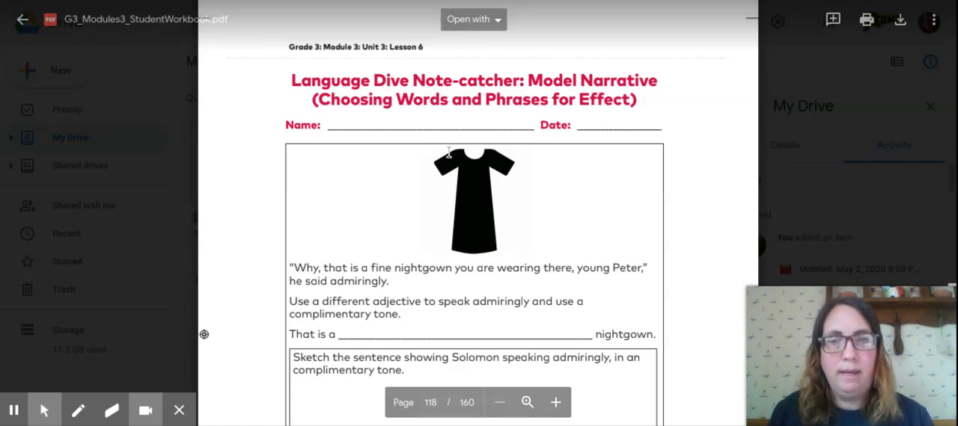
mouse_move(745, 251)
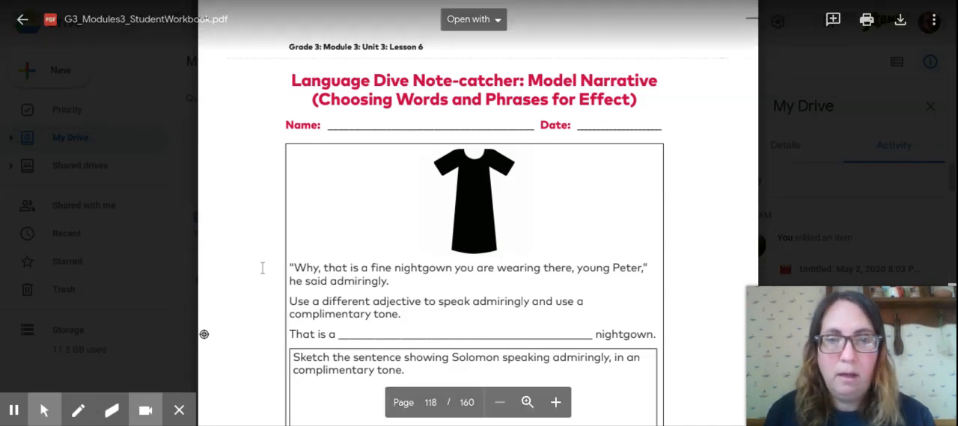
Scroll the workbook PDF down to the sketch box and compliment sentence frame
scroll("down", 3)
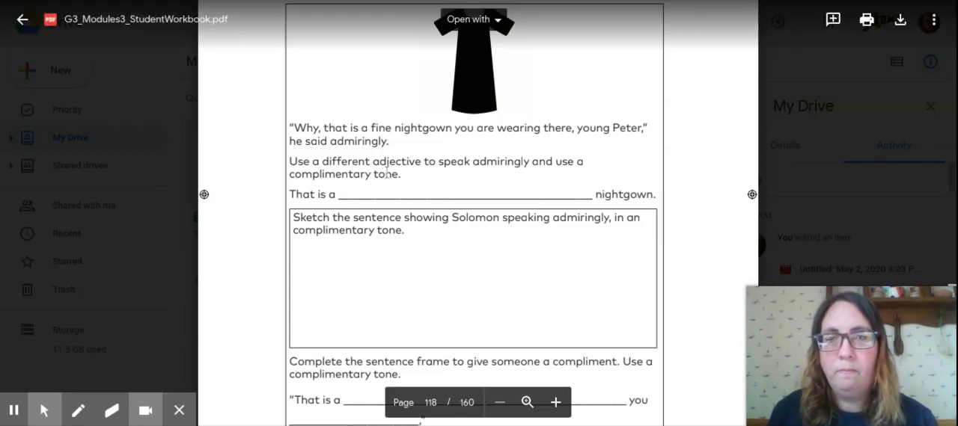
Circle the word 'fine' in the nightgown sentence with the pink pen
left_click(83, 407)
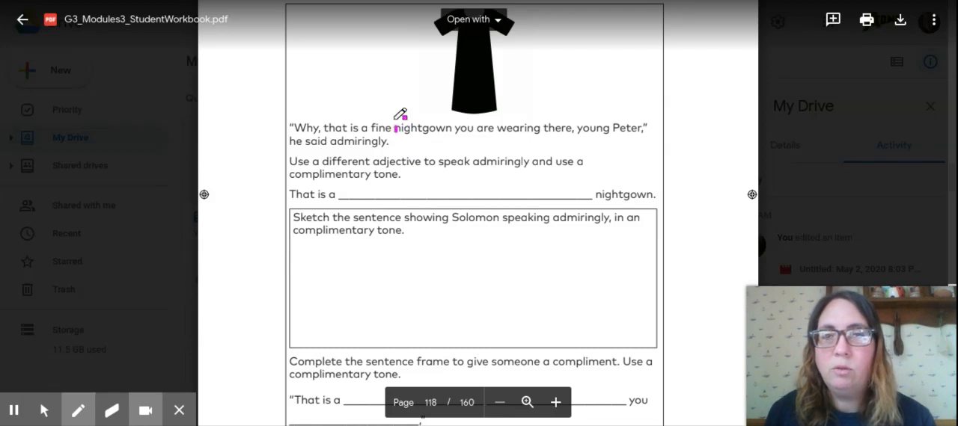
left_click_drag(382, 118, 381, 118)
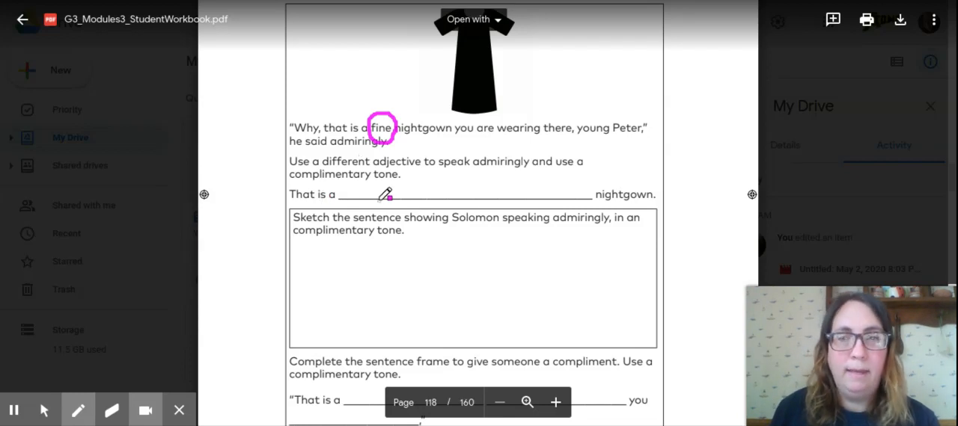
mouse_move(676, 175)
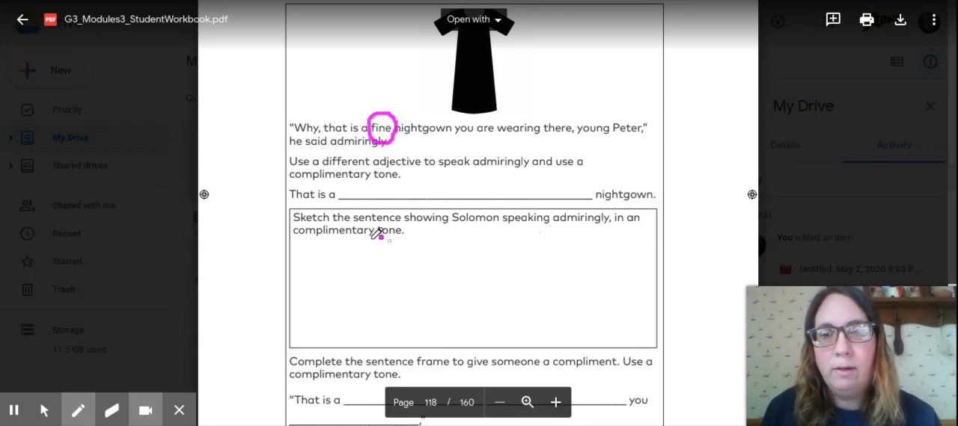
mouse_move(421, 224)
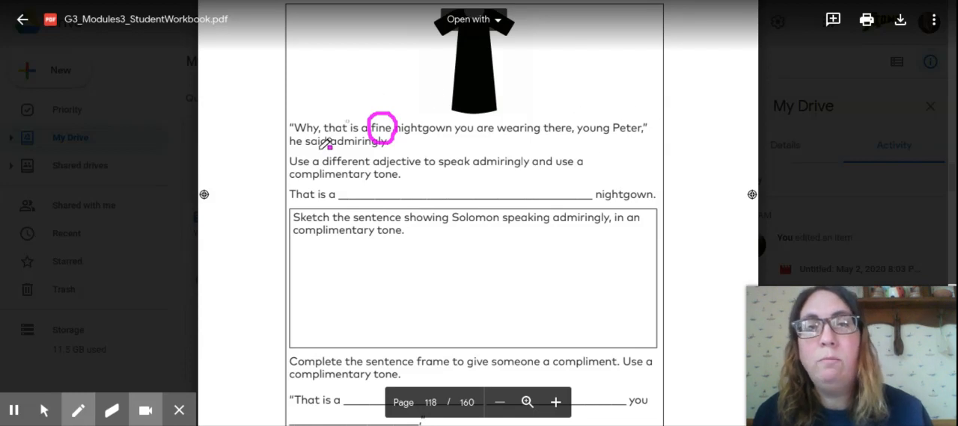
mouse_move(688, 162)
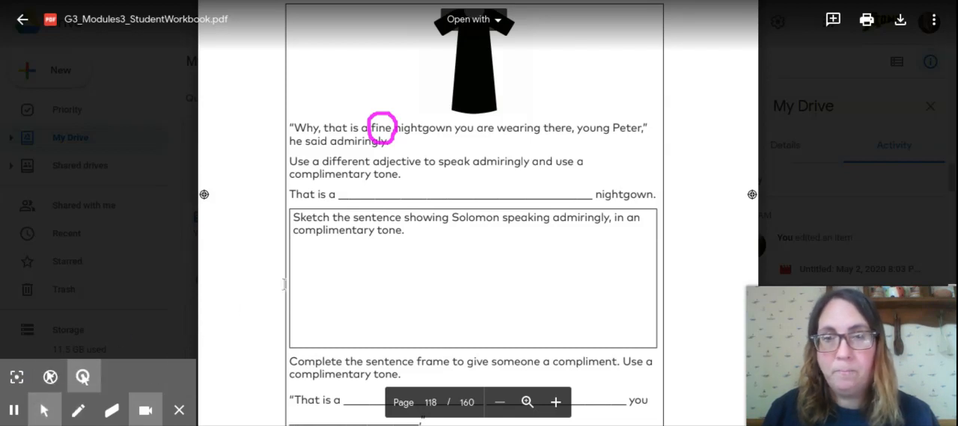
Scroll down to show the full compliment frame and the 'I said' line
scroll("down", 3)
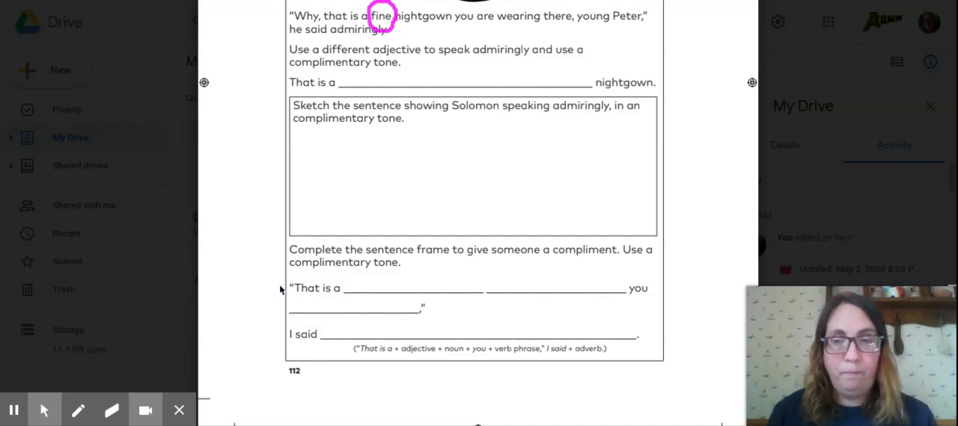
Handwrite 'nice cat' on the first blank and 'have' on the second blank in pink
left_click(84, 410)
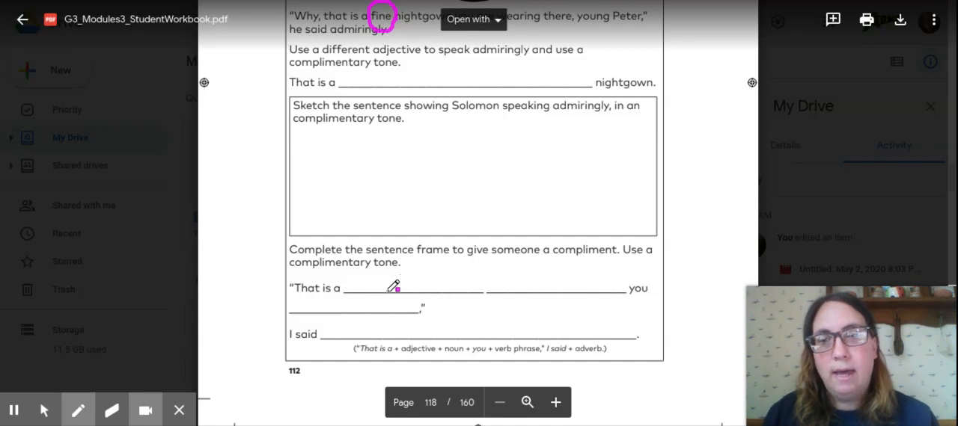
left_click_drag(381, 292, 404, 291)
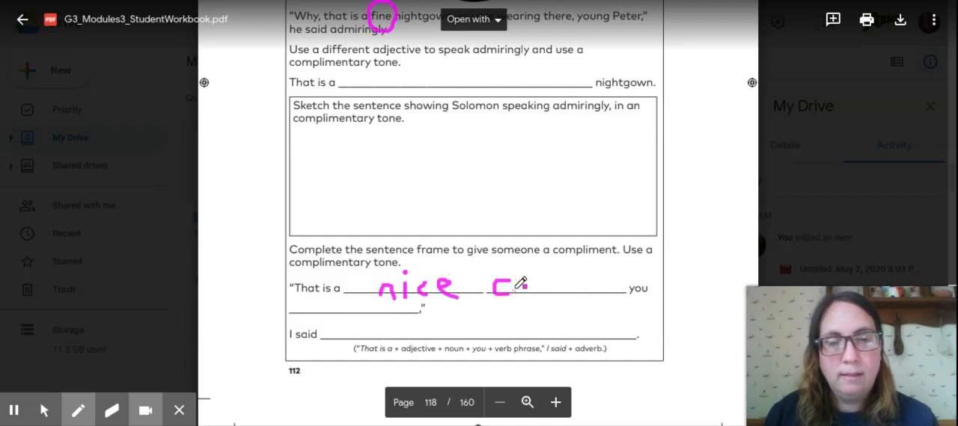
left_click_drag(512, 284, 535, 287)
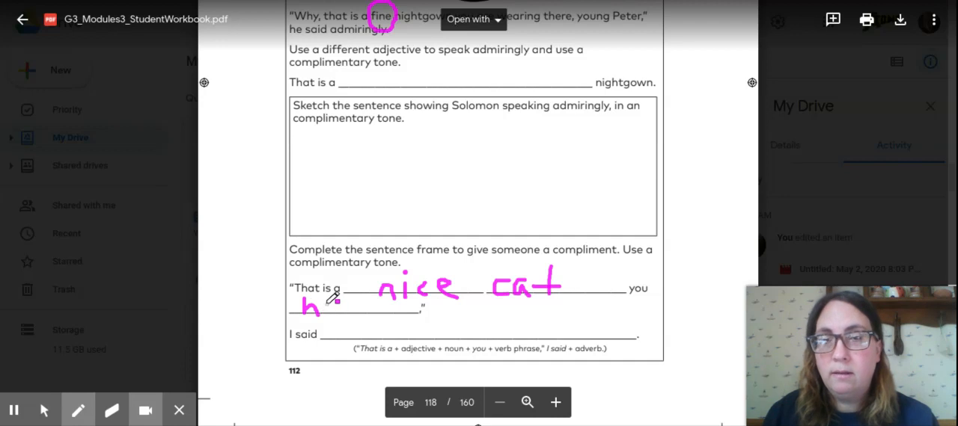
left_click_drag(322, 303, 341, 307)
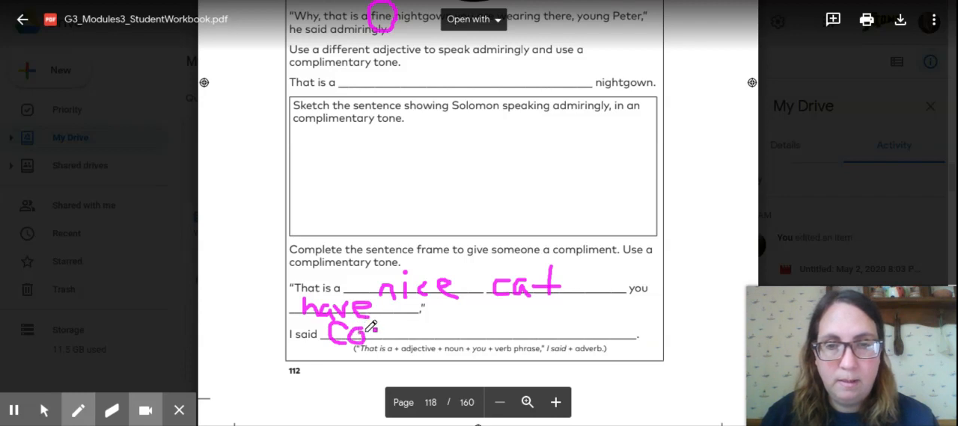
Finish writing 'complimentary' on the 'I said' line and draw a pink line below the sketch box
left_click_drag(367, 332, 397, 332)
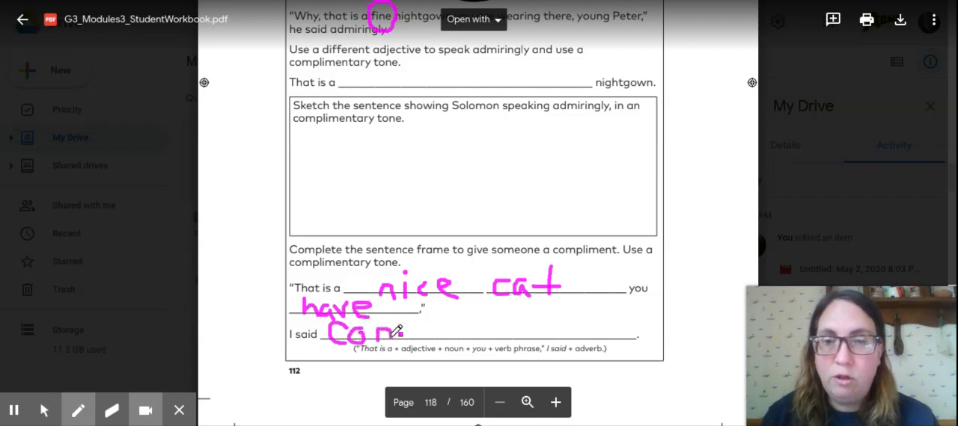
left_click_drag(377, 332, 416, 329)
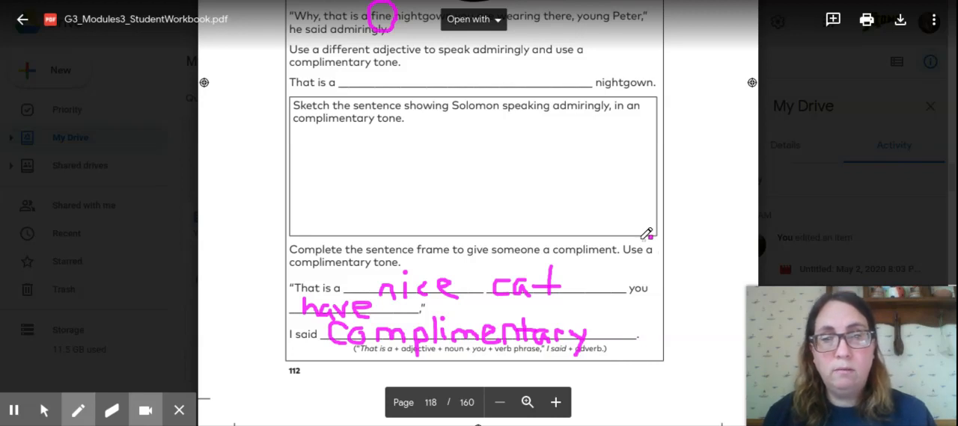
left_click_drag(401, 222, 655, 227)
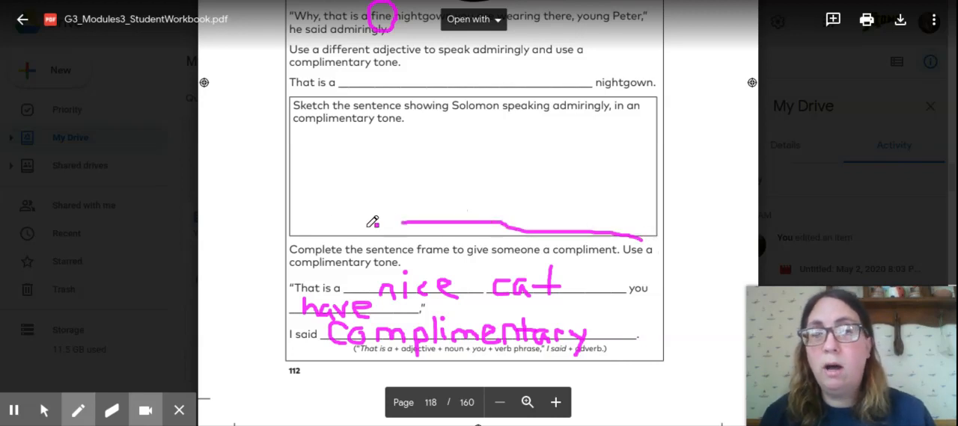